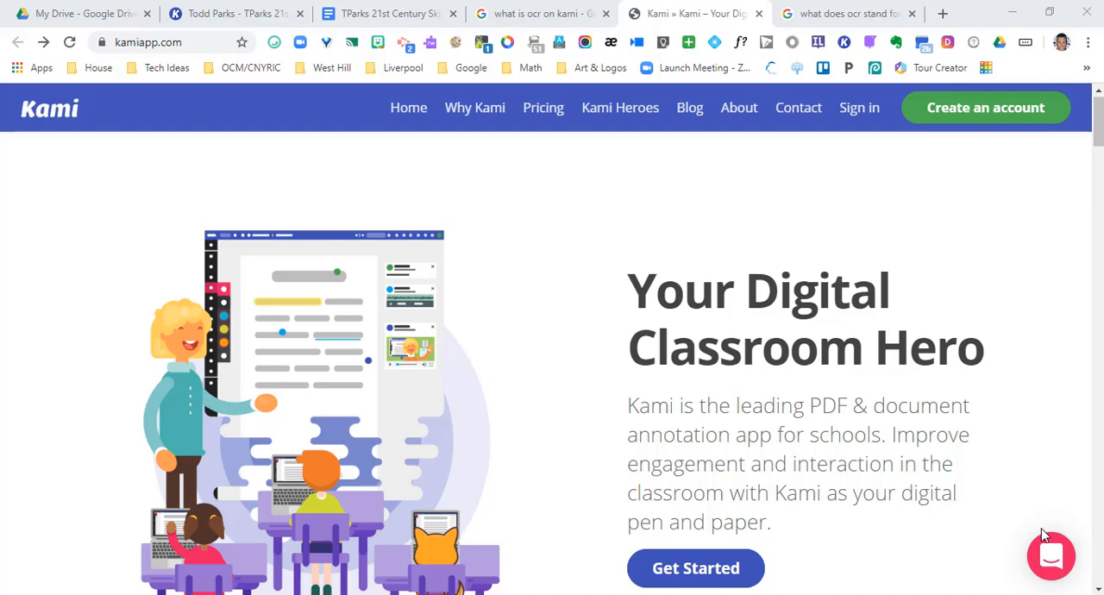
Switch to the Google results for 'what does ocr stand for in kami'
left_click(849, 13)
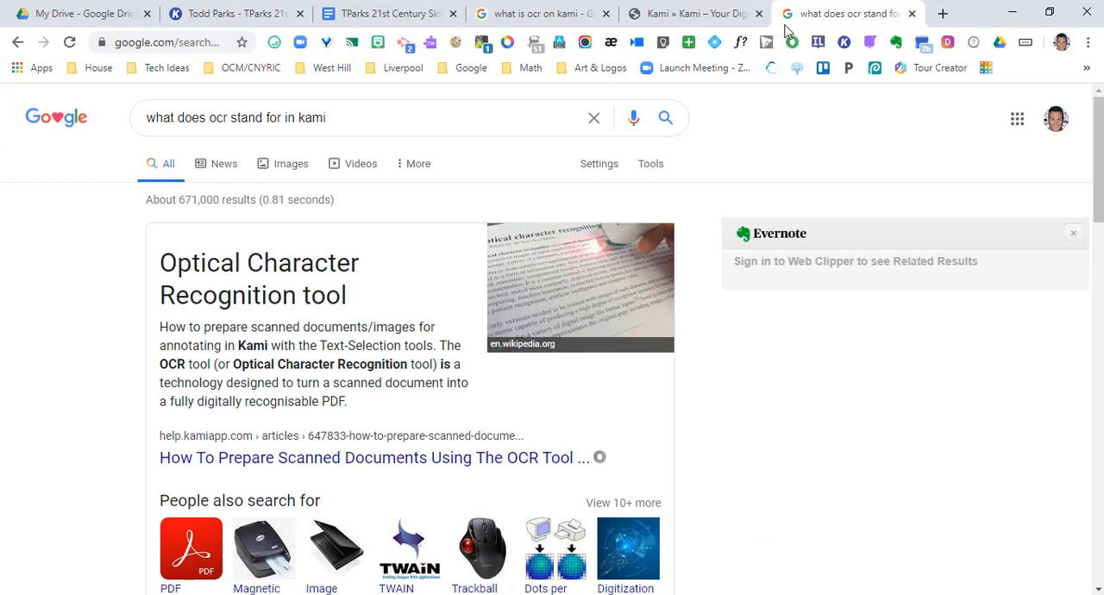